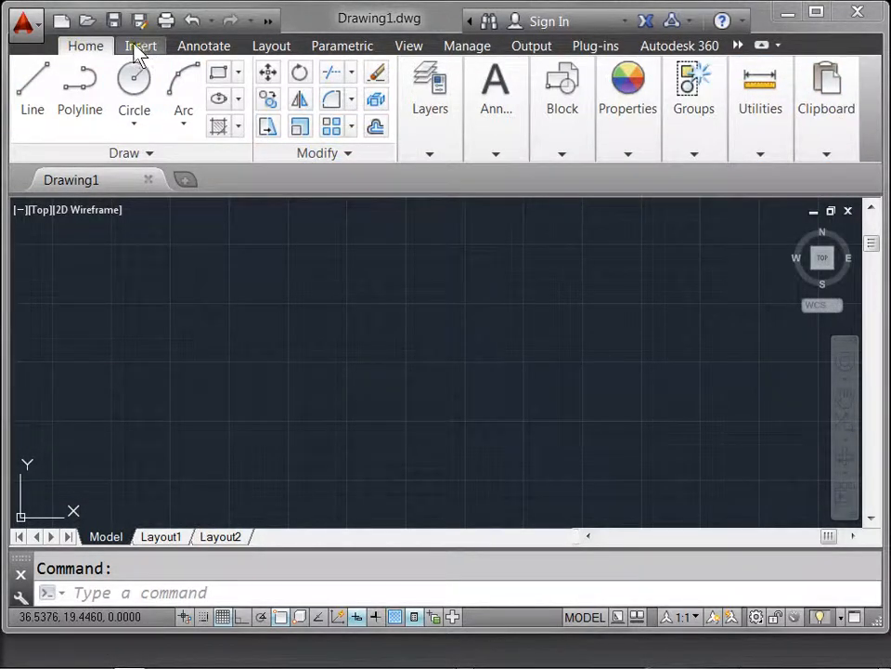
- Browse the ribbon's Annotate tools, then leave the Layout view tools showing
left_click(204, 45)
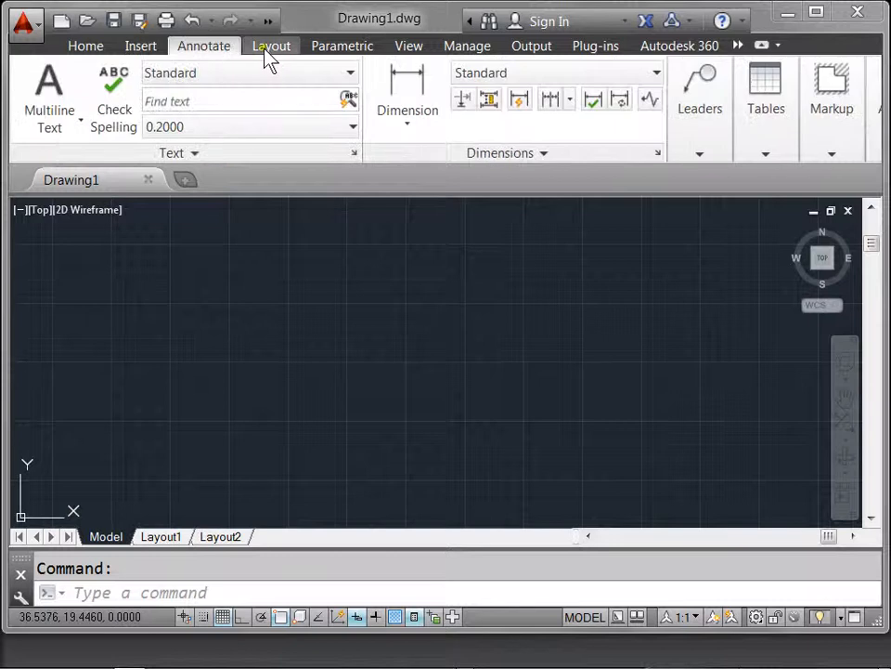
left_click(271, 45)
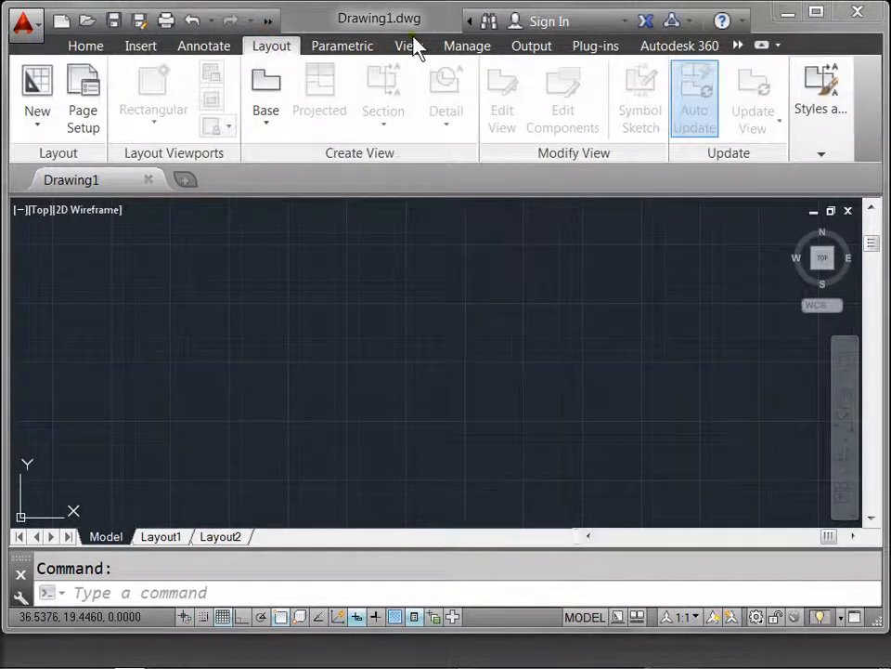
mouse_move(535, 182)
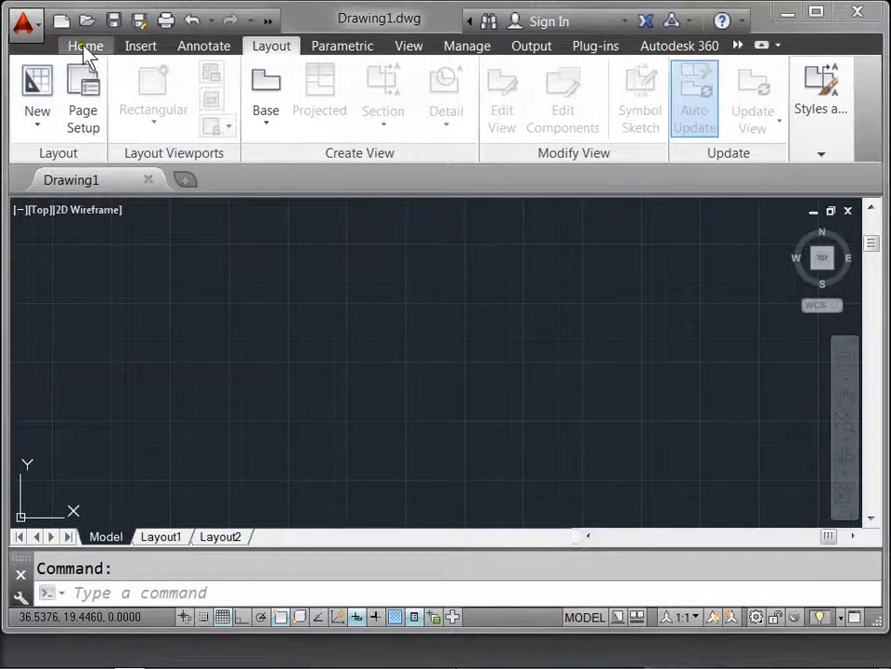
- Return the ribbon to Home and expand the Draw panel's extra drawing commands
left_click(86, 44)
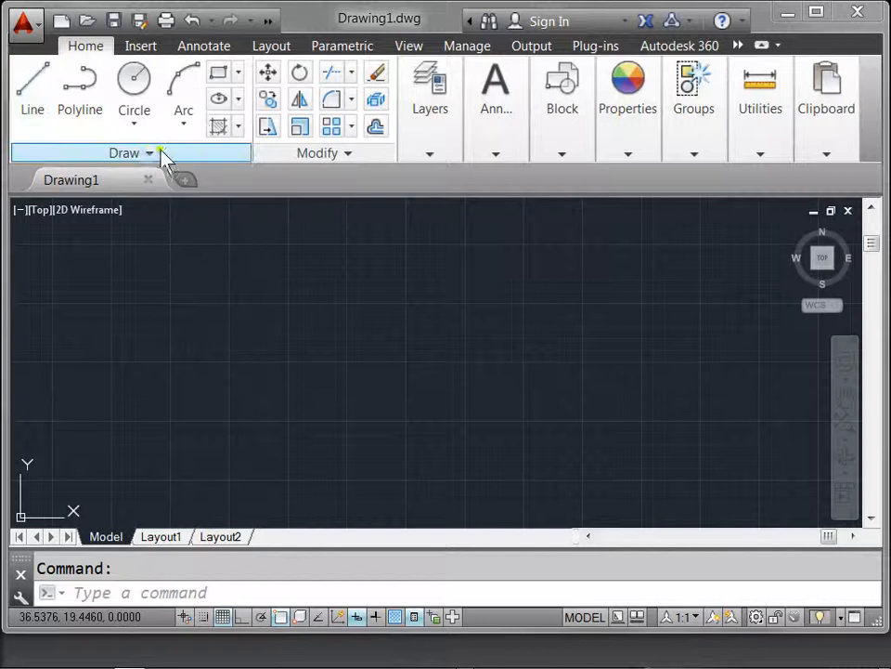
left_click(150, 152)
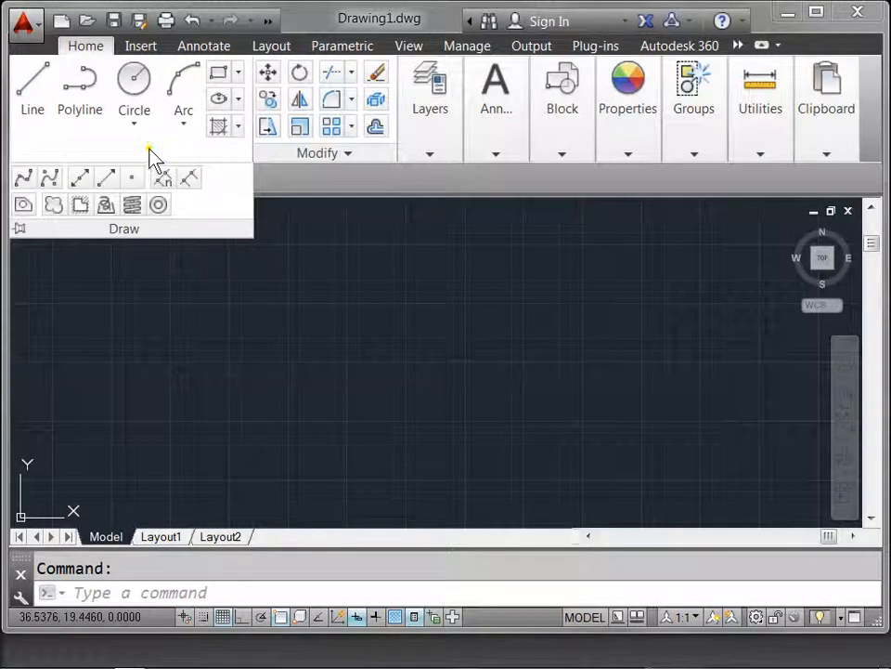
mouse_move(246, 191)
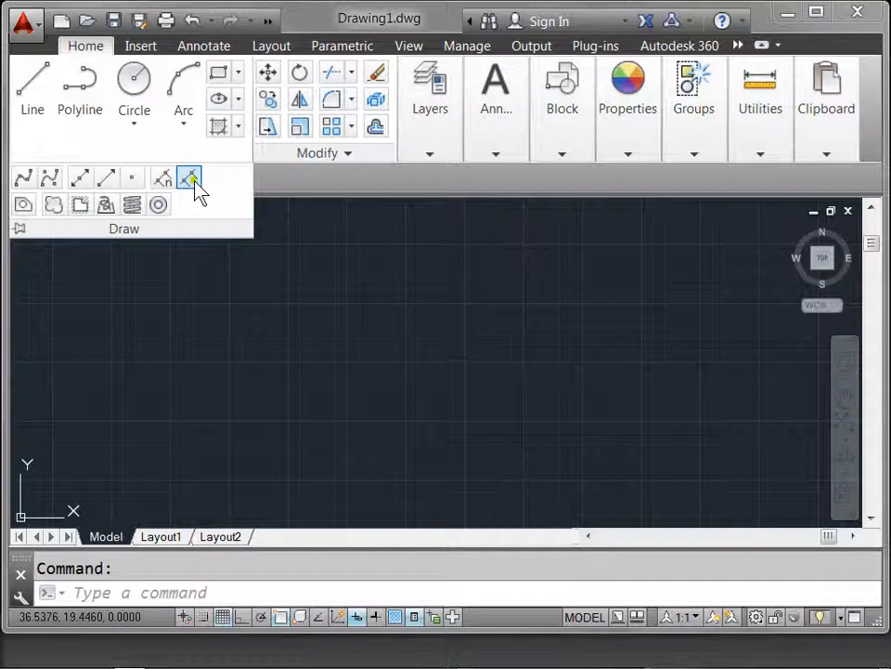
mouse_move(52, 230)
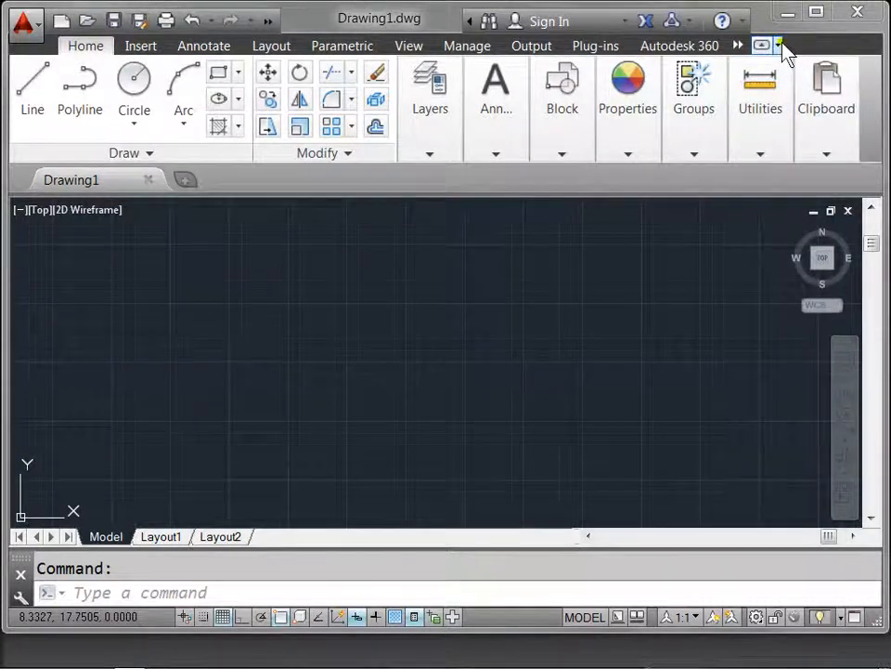
mouse_move(779, 45)
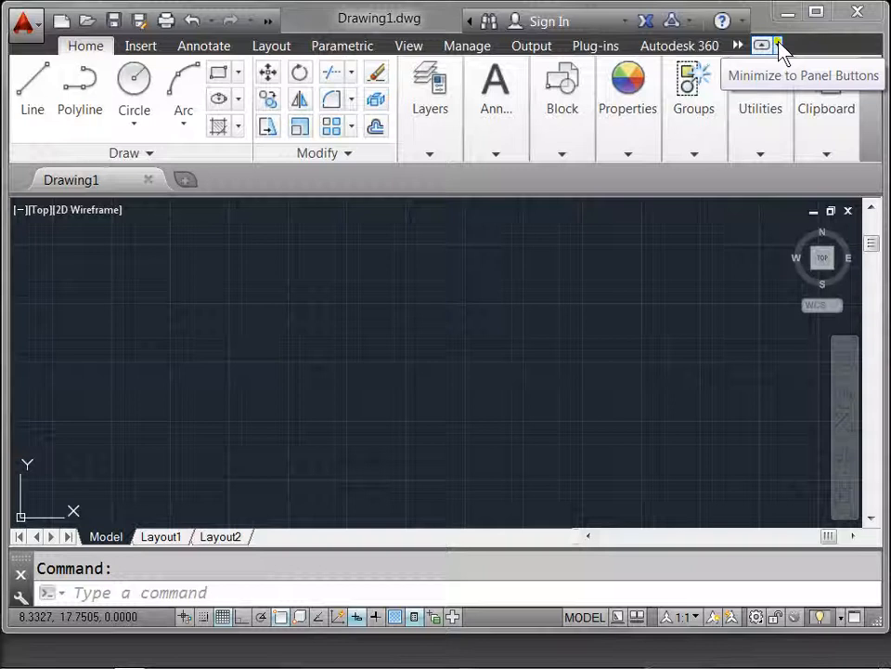
- Minimize the ribbon to tab names only, then pop the Home panels up over the drawing
left_click(779, 45)
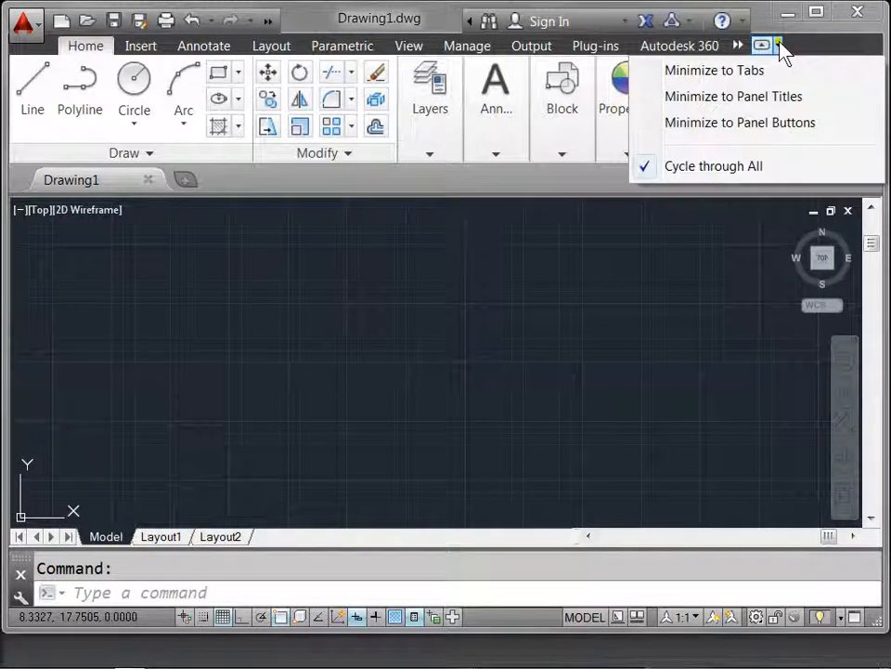
mouse_move(715, 70)
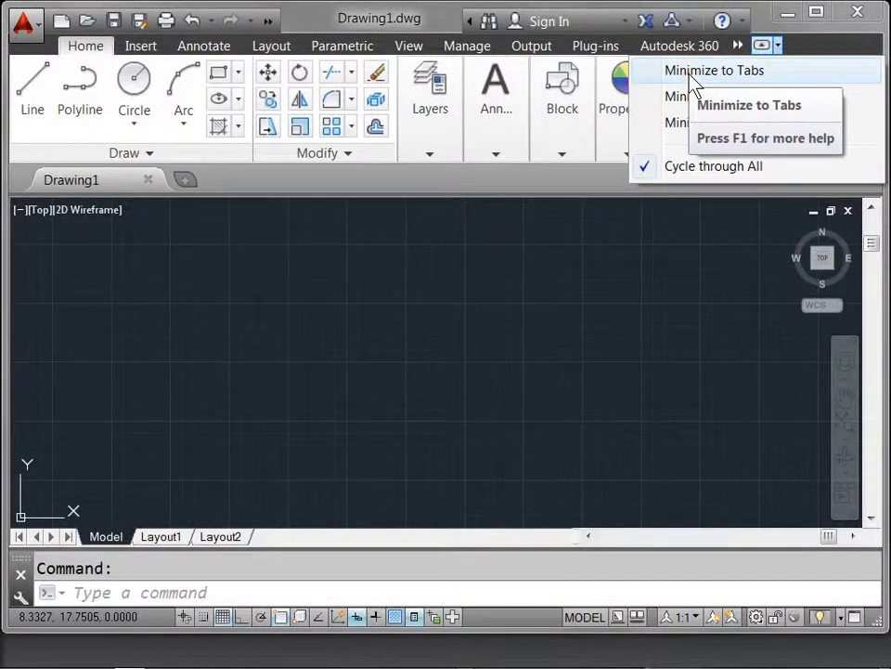
left_click(713, 71)
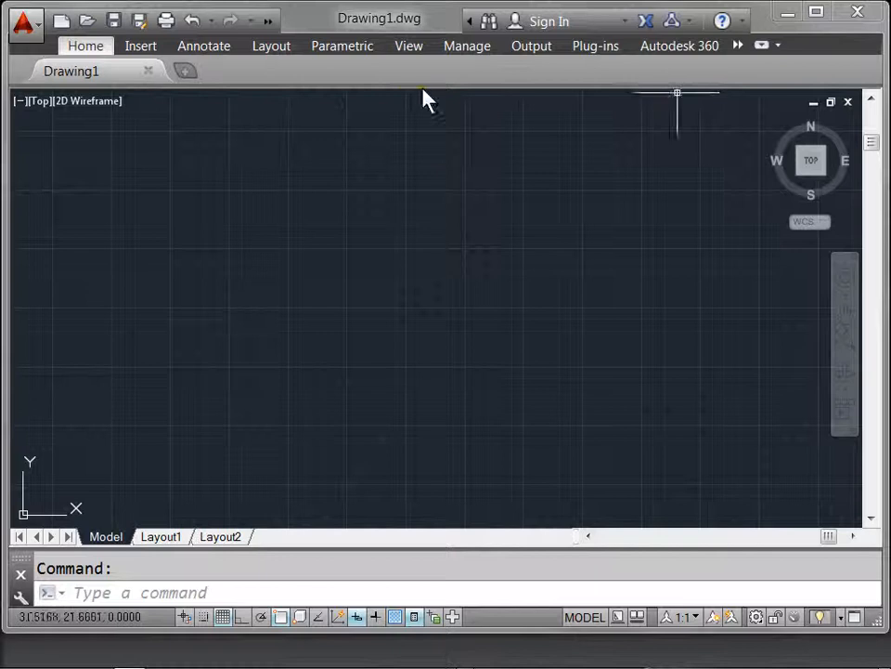
mouse_move(468, 44)
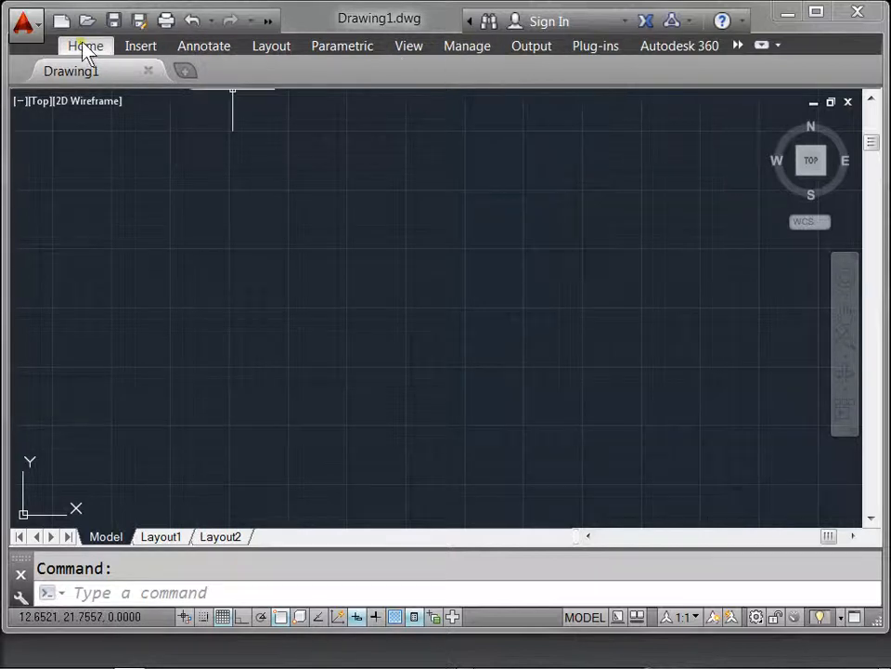
left_click(85, 44)
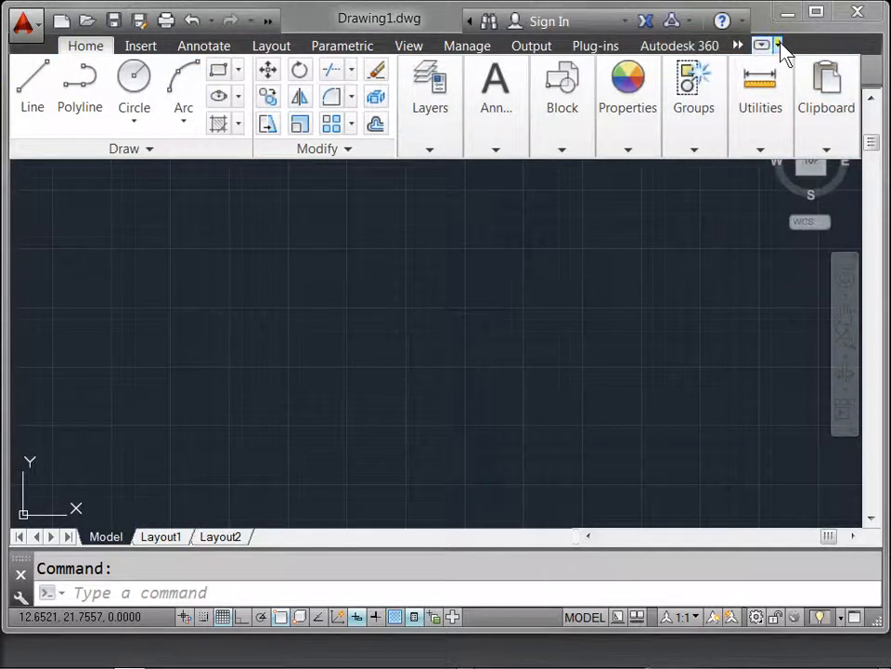
- Minimize the ribbon to panel titles, then to compact panel buttons, and expand one button
left_click(778, 45)
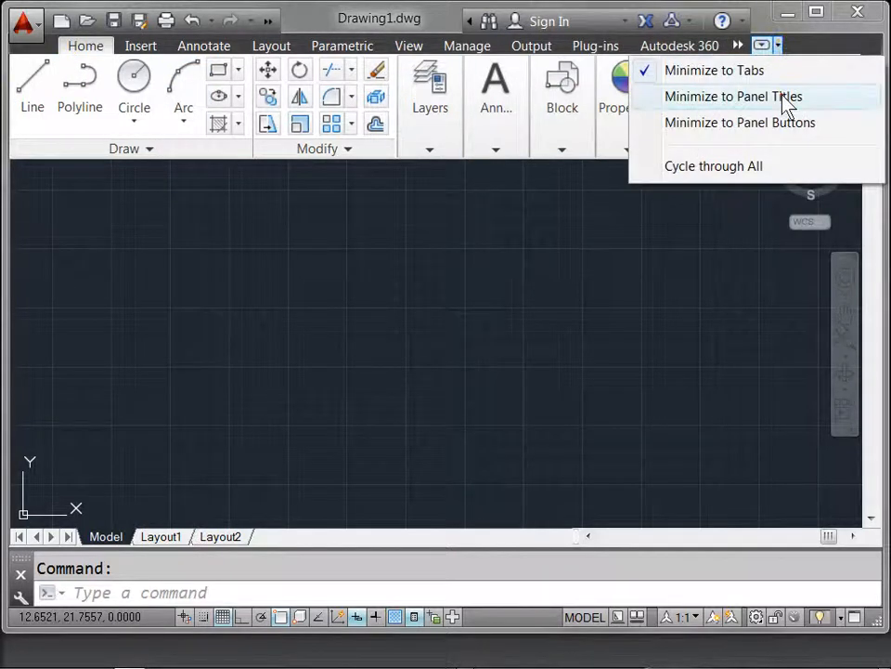
left_click(732, 96)
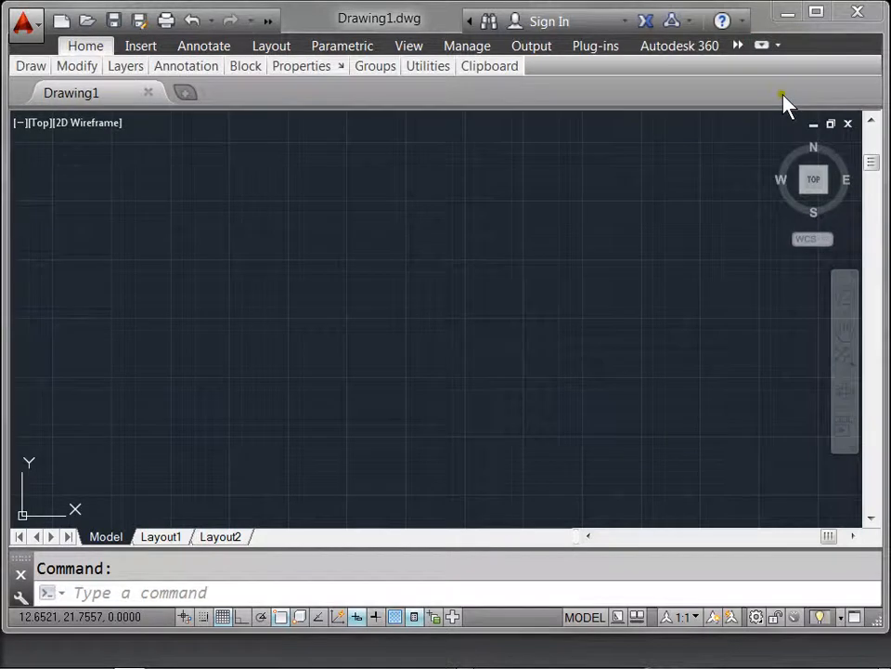
left_click(778, 45)
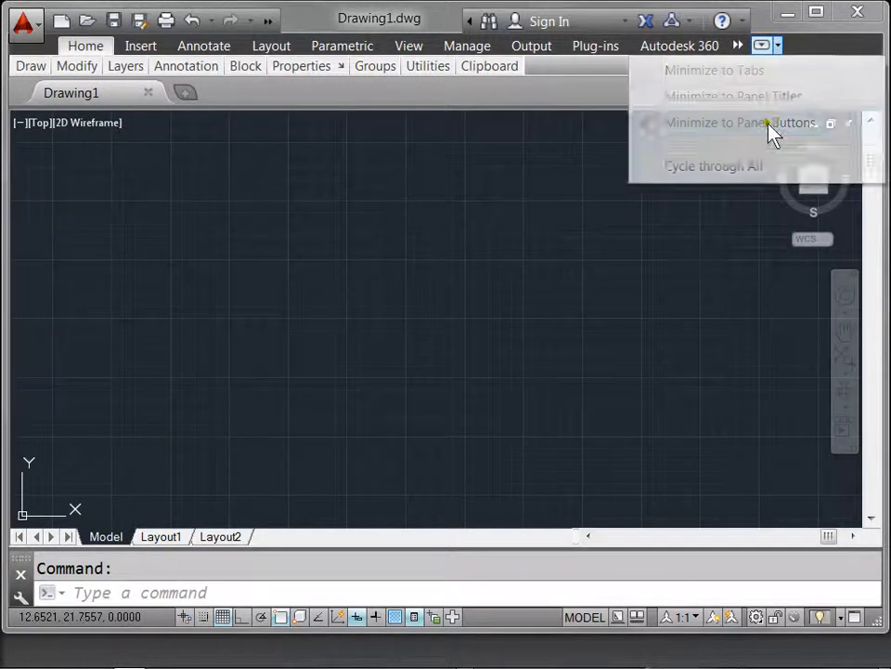
left_click(743, 122)
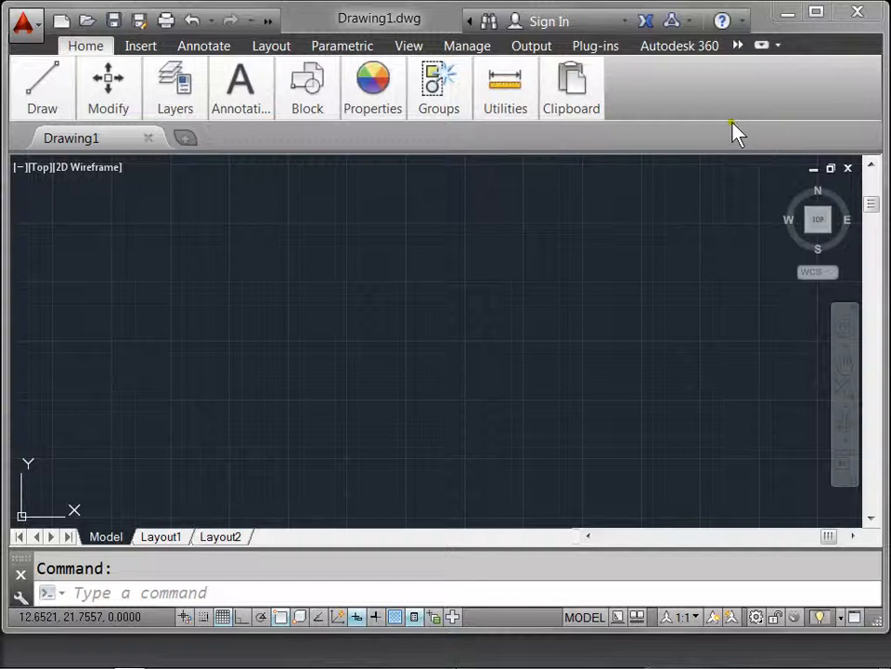
left_click(41, 89)
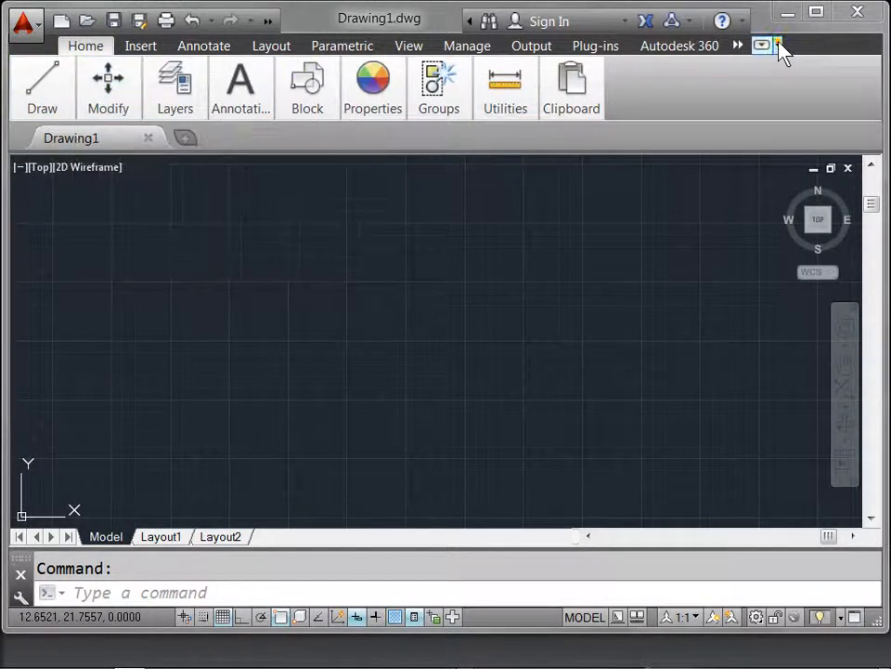
- Cycle the ribbon through panel titles and tabs-only, then restore its full panels
left_click(778, 45)
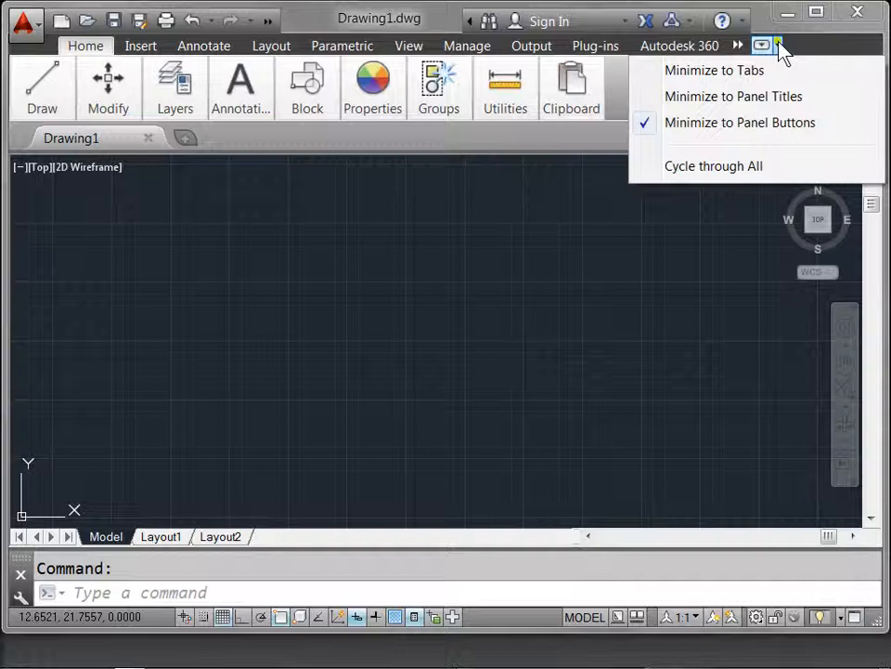
mouse_move(714, 166)
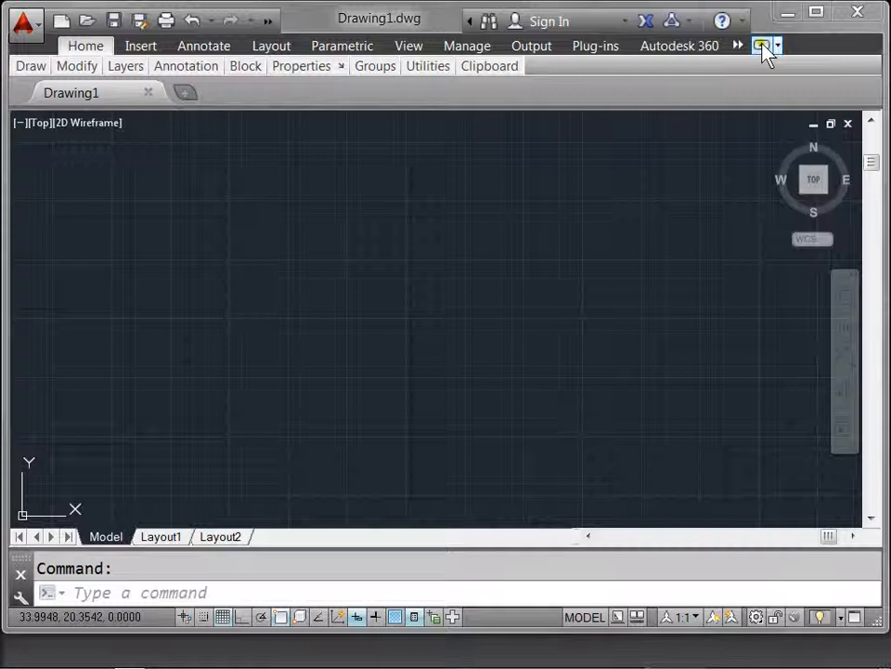
left_click(761, 45)
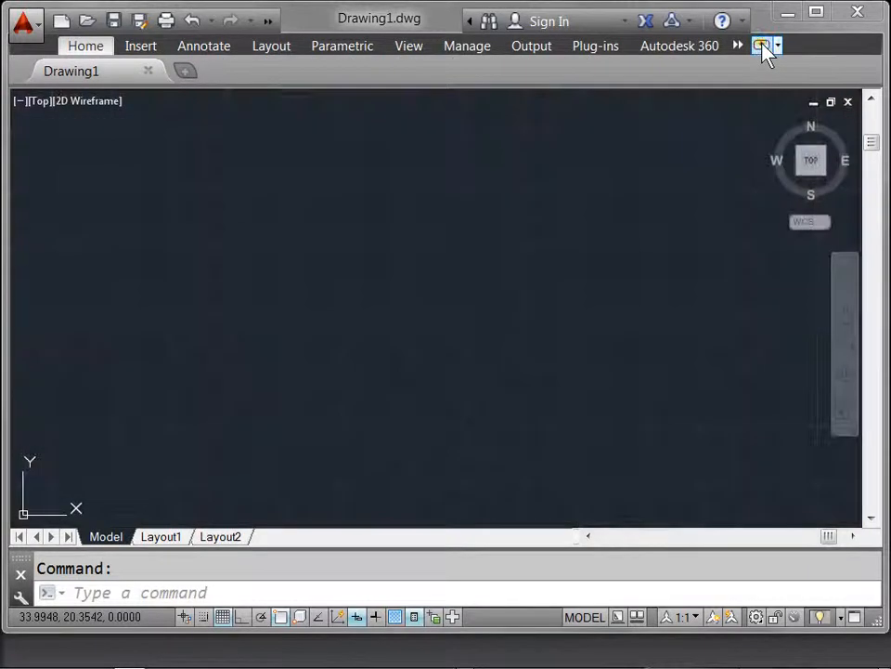
left_click(761, 44)
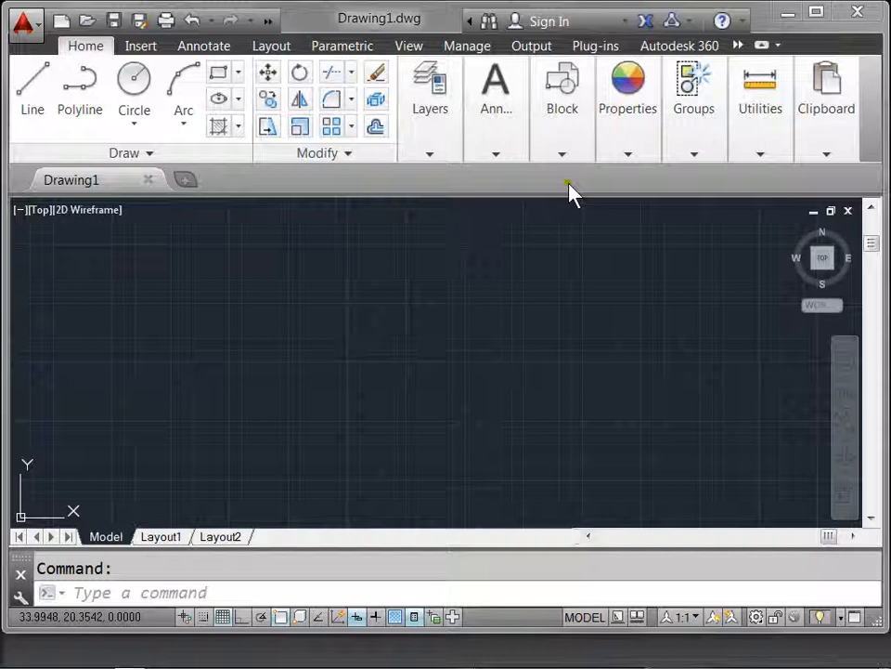
mouse_move(524, 182)
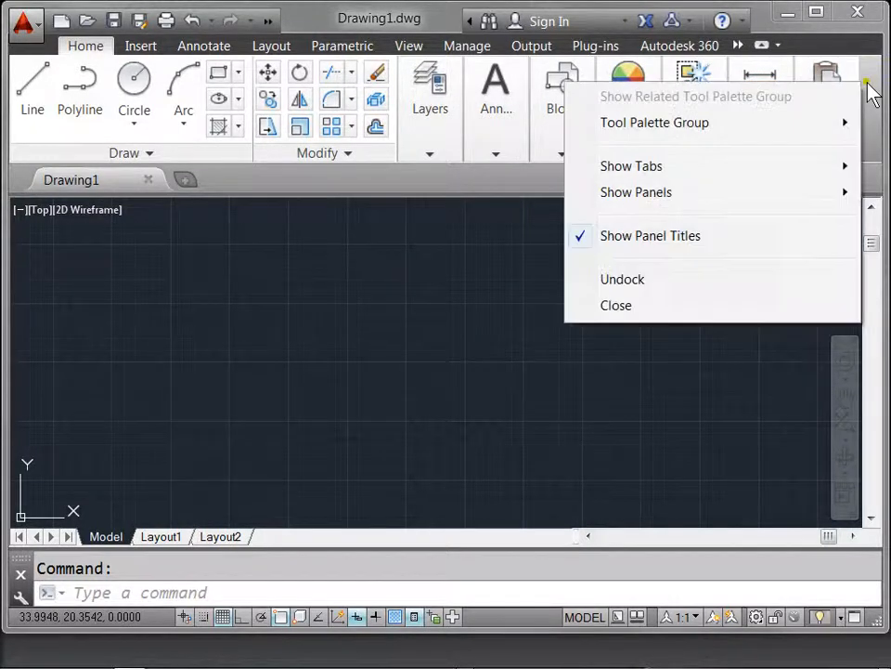
mouse_move(628, 279)
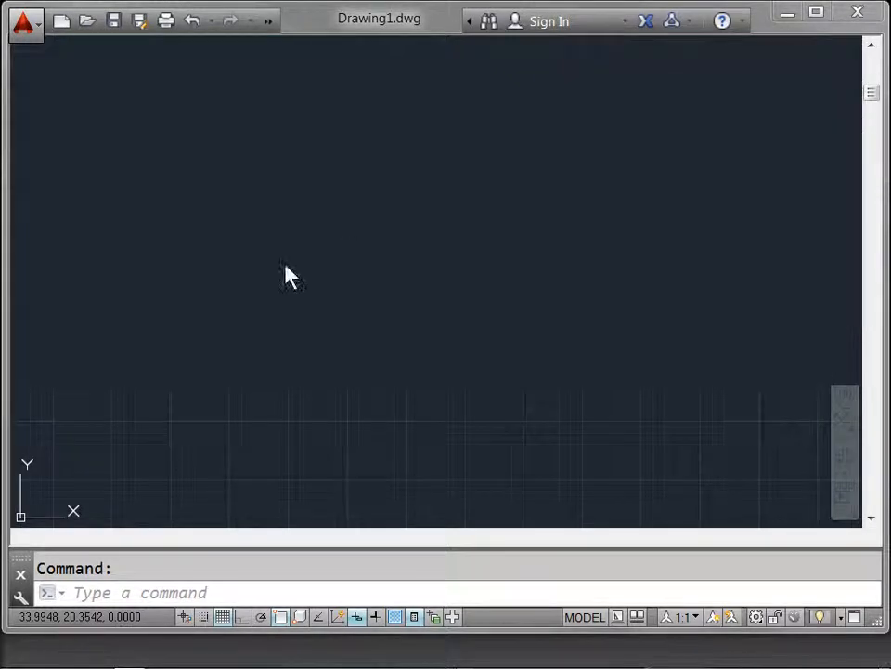
mouse_move(230, 398)
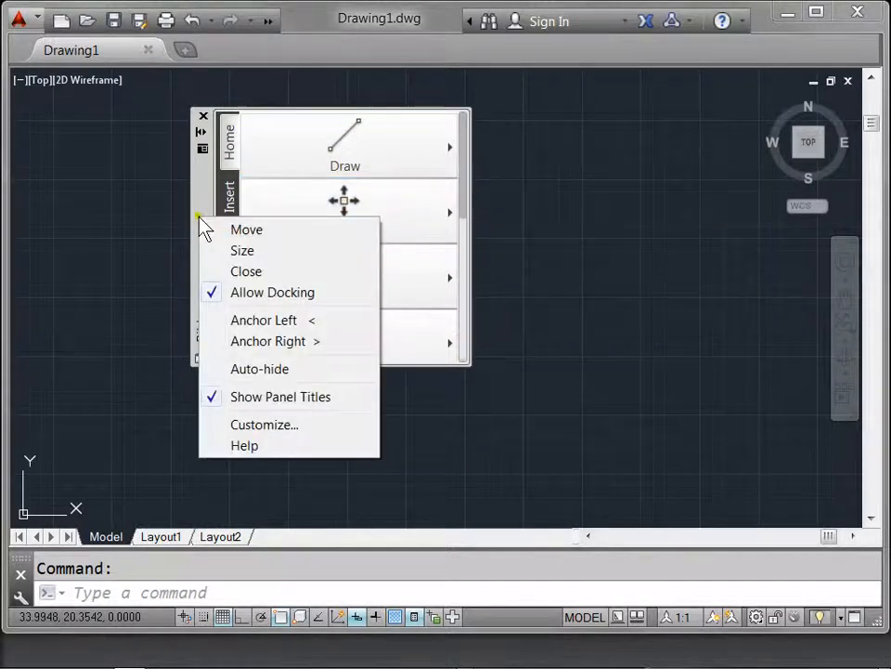
mouse_move(269, 319)
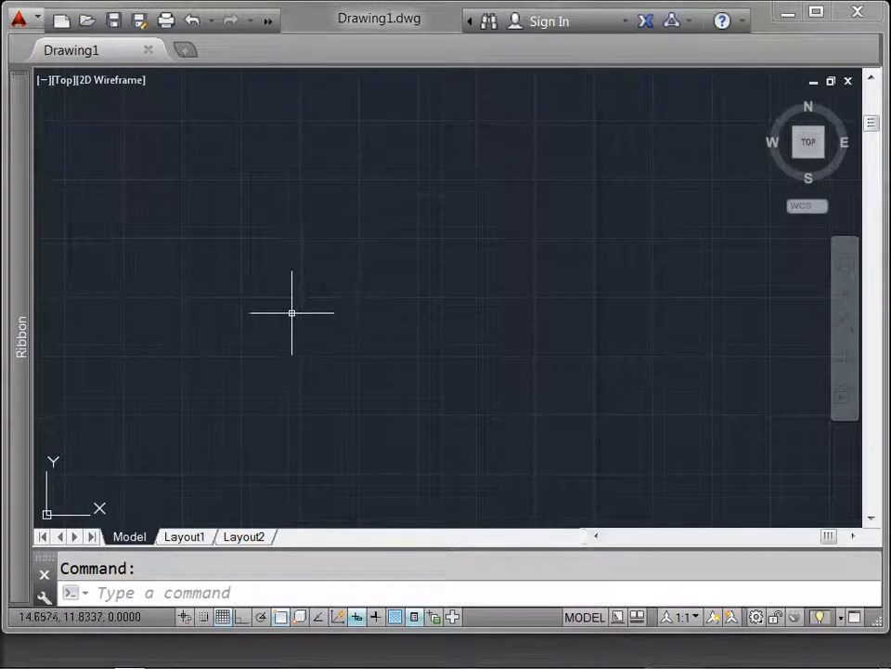
mouse_move(297, 312)
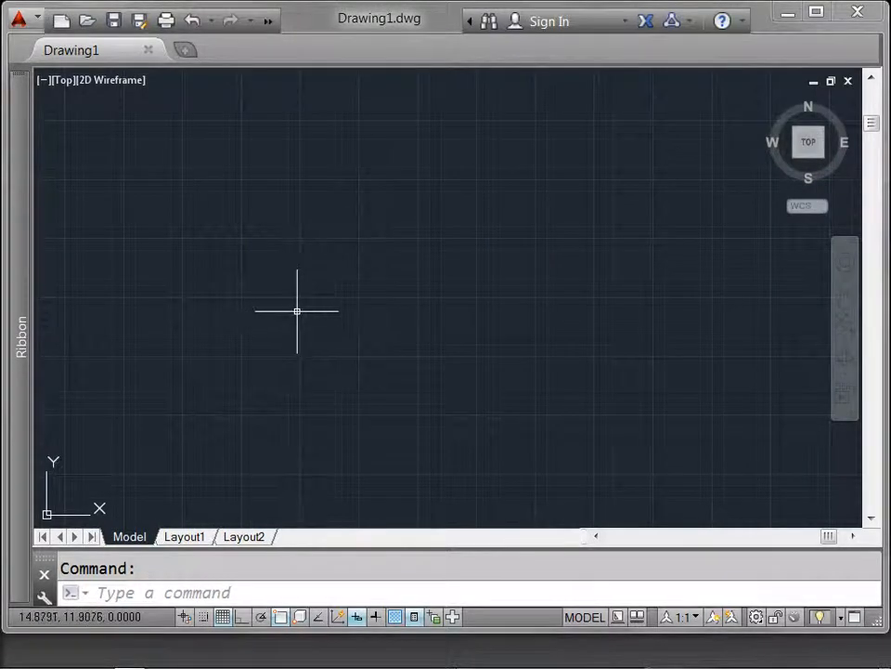
- Anchor the floating ribbon to the left window edge as an auto-hiding strip
left_click(20, 338)
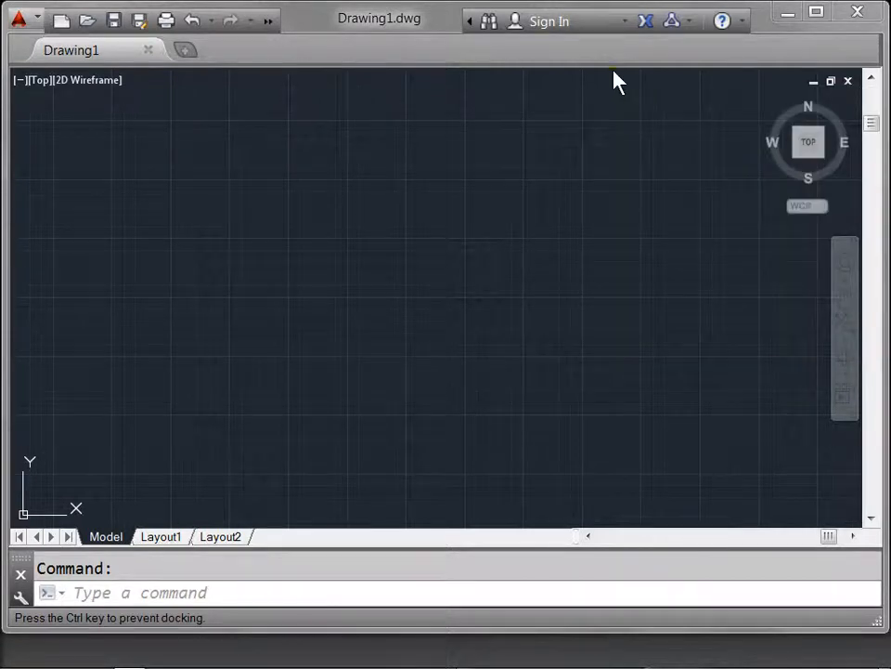
mouse_move(595, 58)
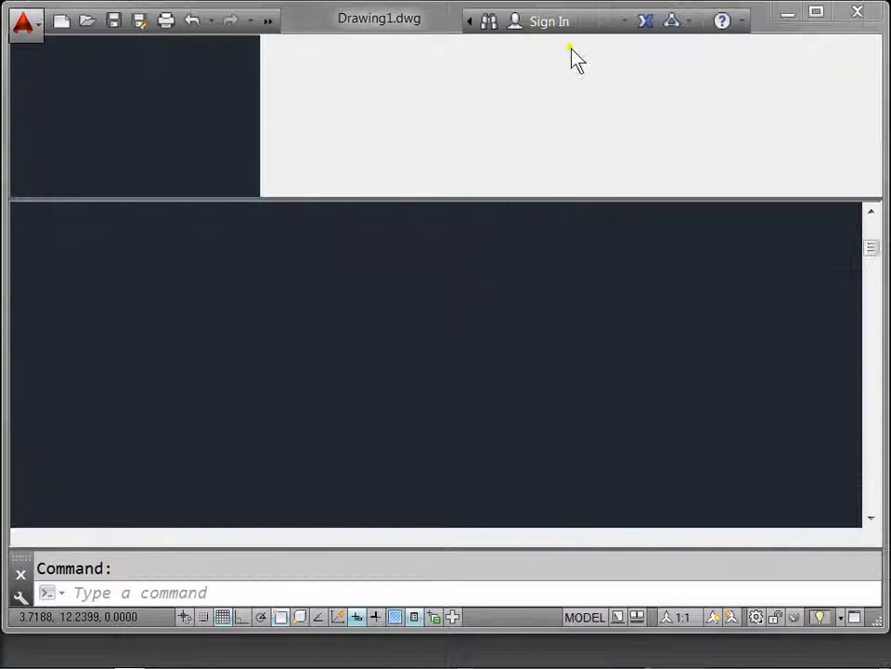
mouse_move(319, 442)
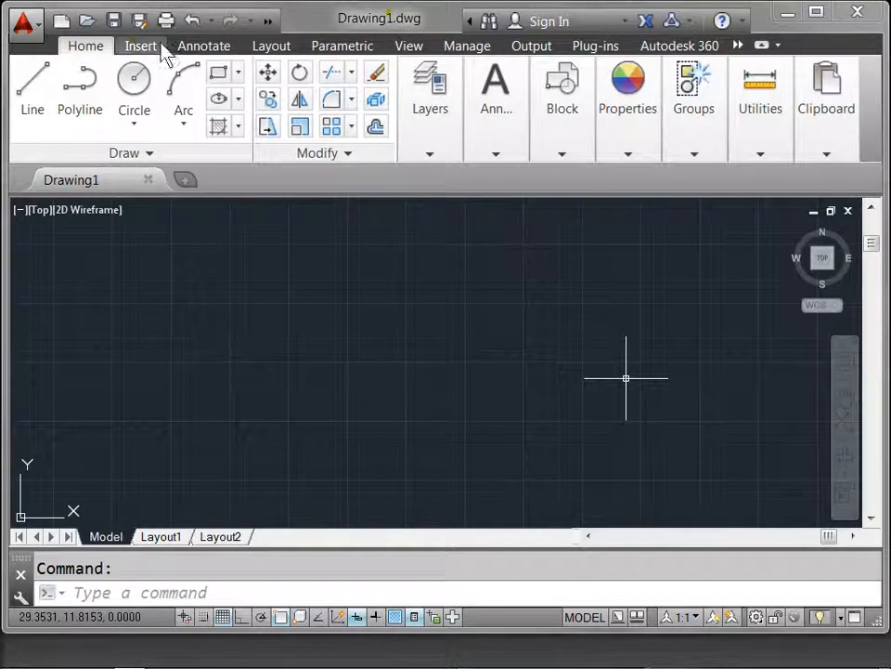
- With the ribbon docked at the top, show the Annotate tools and return to Home
left_click(204, 45)
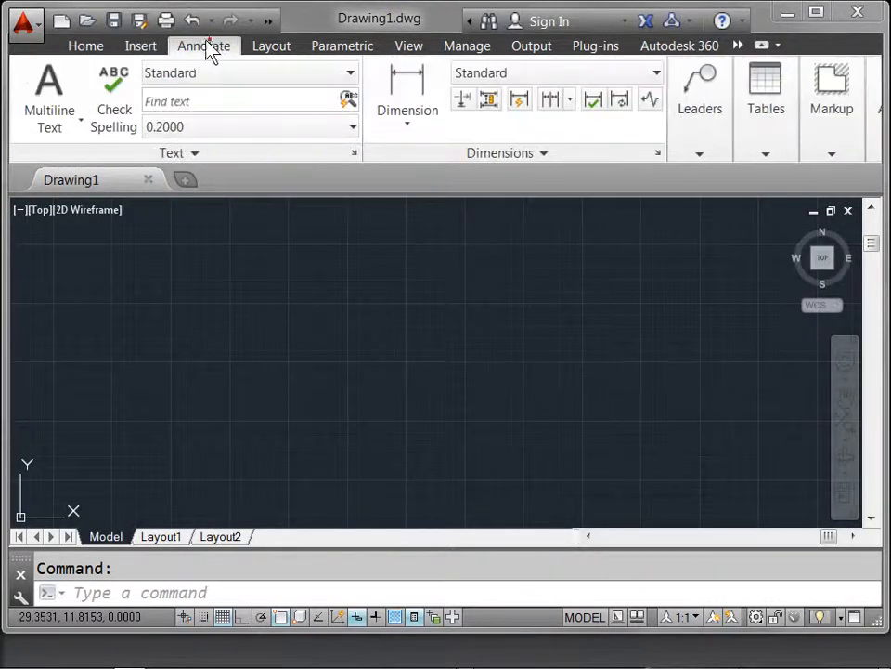
left_click(85, 45)
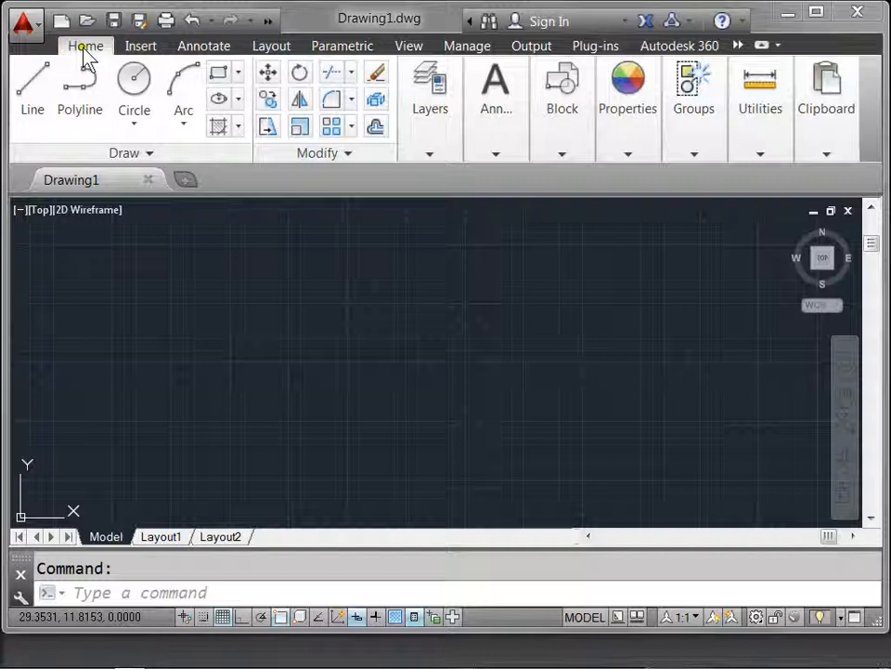